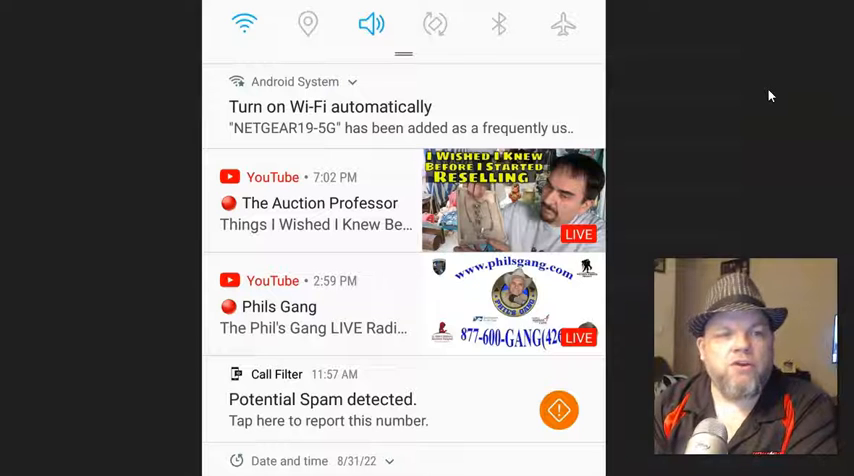
mouse_move(753, 128)
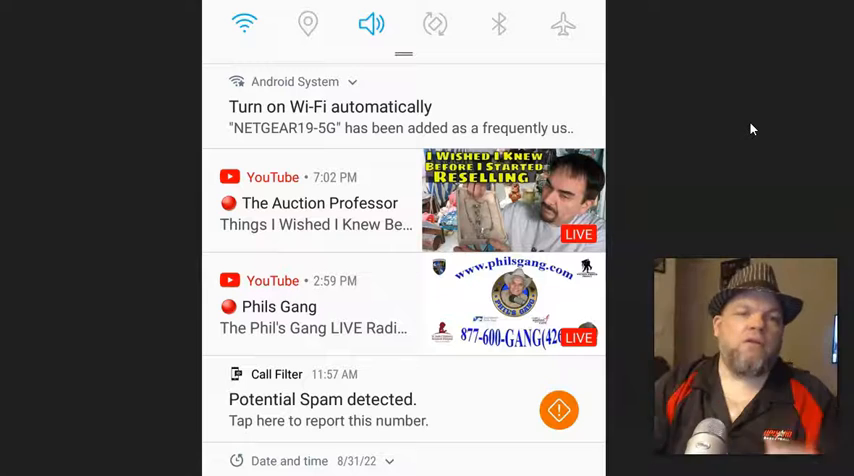
mouse_move(488, 13)
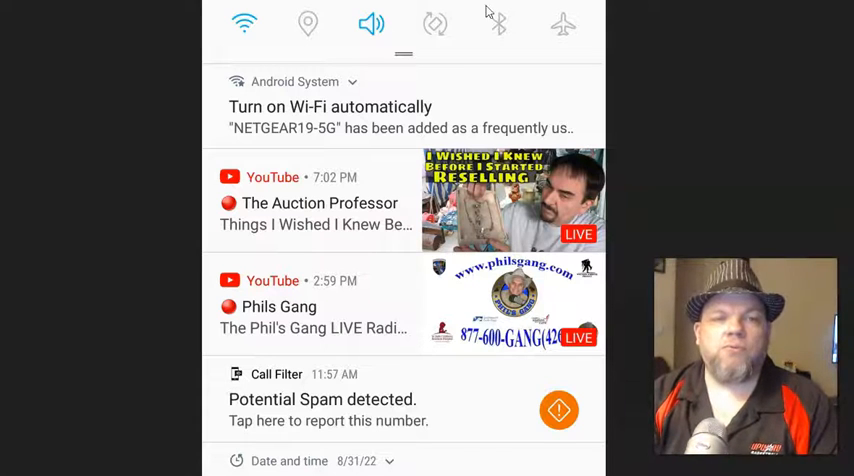
mouse_move(631, 43)
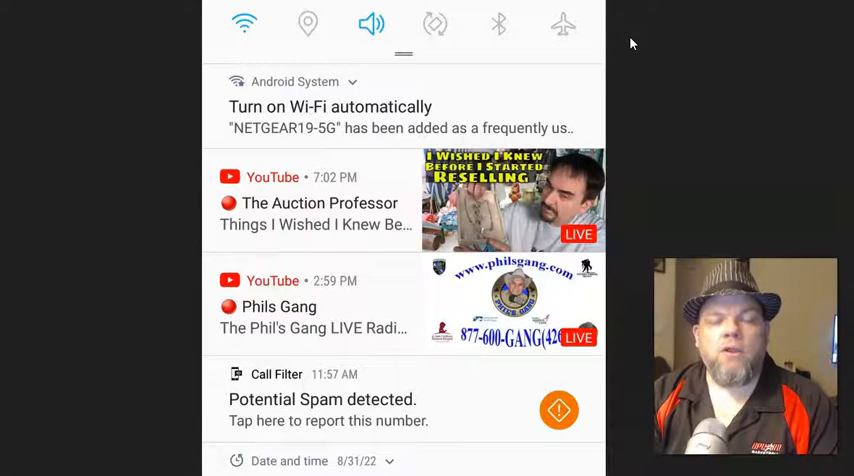
mouse_move(373, 24)
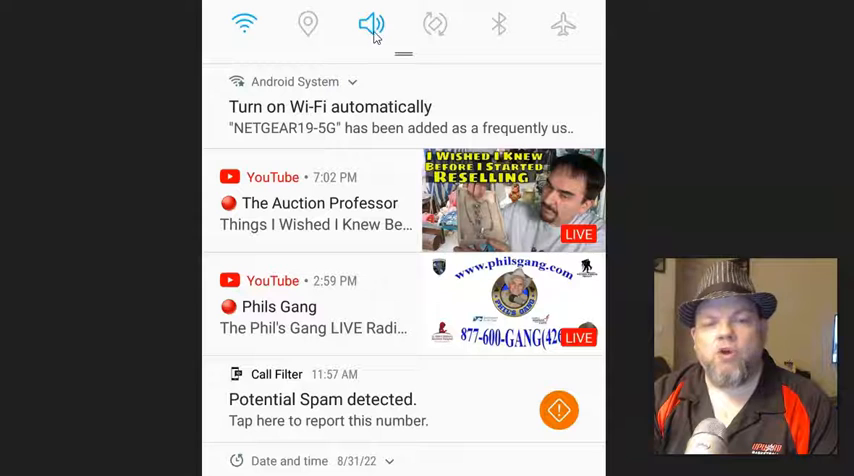
mouse_move(380, 63)
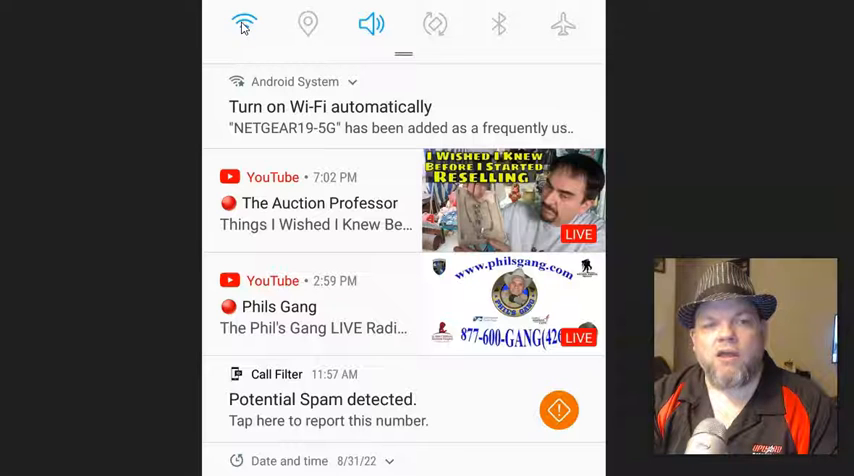
mouse_move(311, 25)
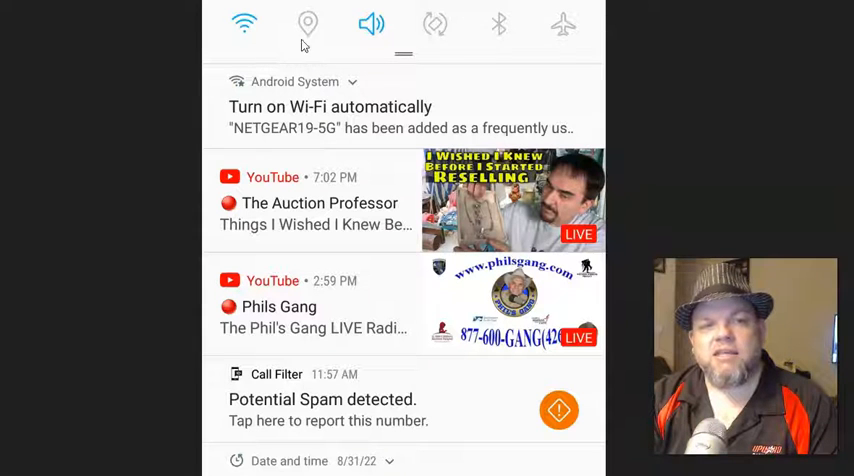
mouse_move(392, 28)
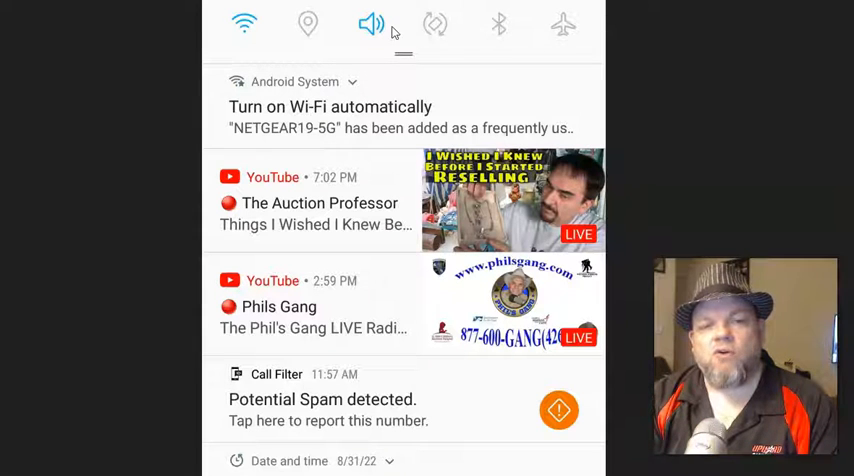
mouse_move(420, 27)
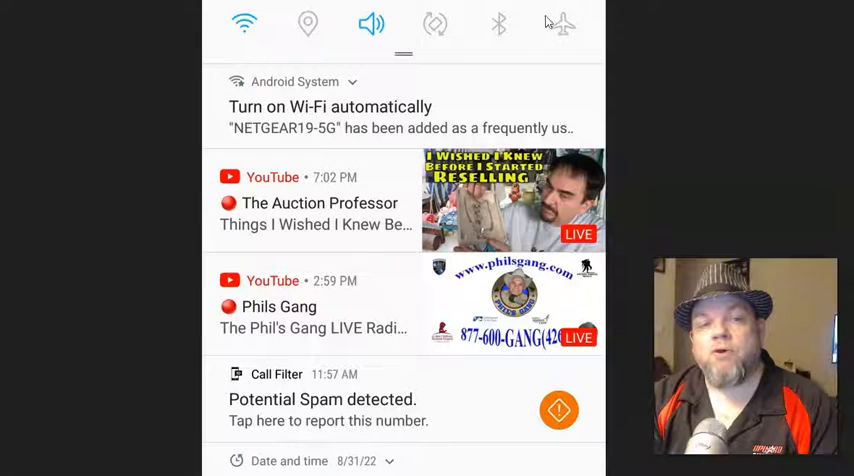
mouse_move(523, 29)
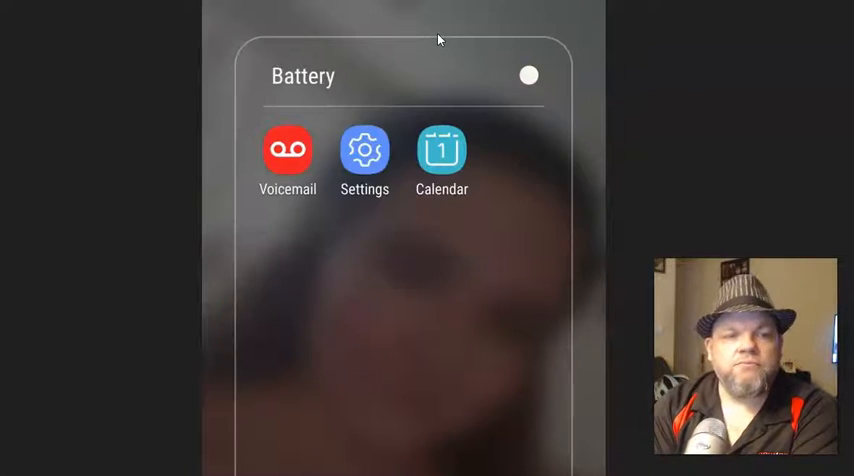
mouse_move(364, 190)
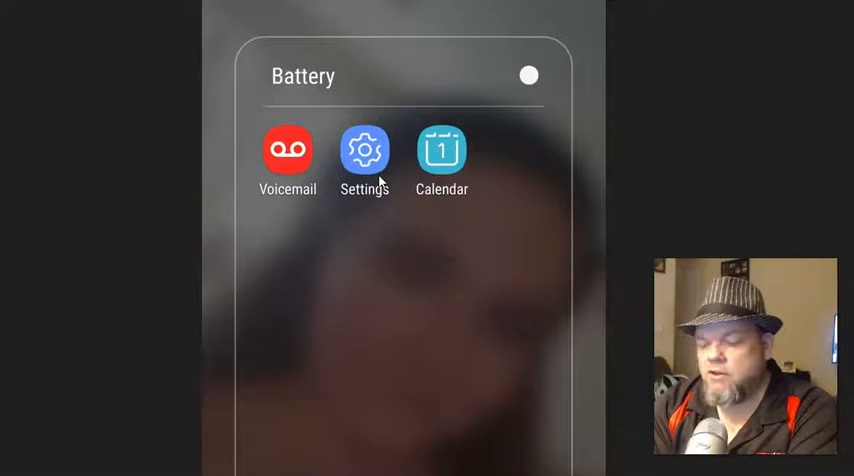
- Open NewPipe's App info page from Settings > Apps to view its 125 MB storage
click(367, 149)
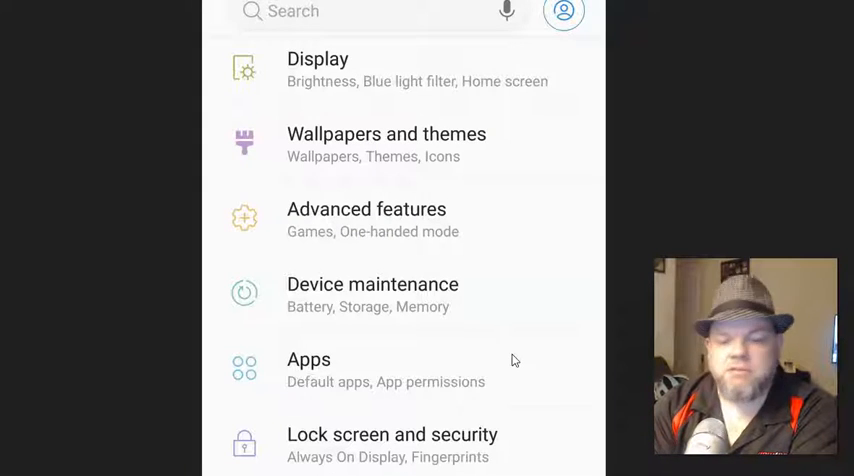
click(309, 360)
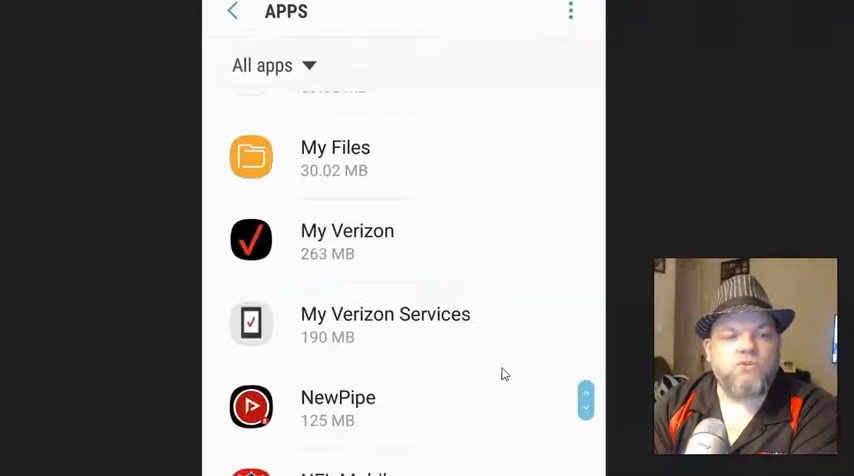
mouse_move(428, 408)
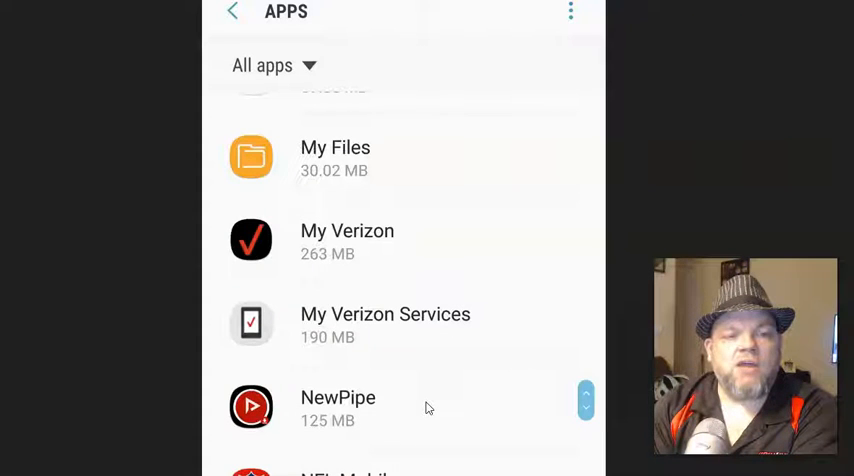
click(338, 408)
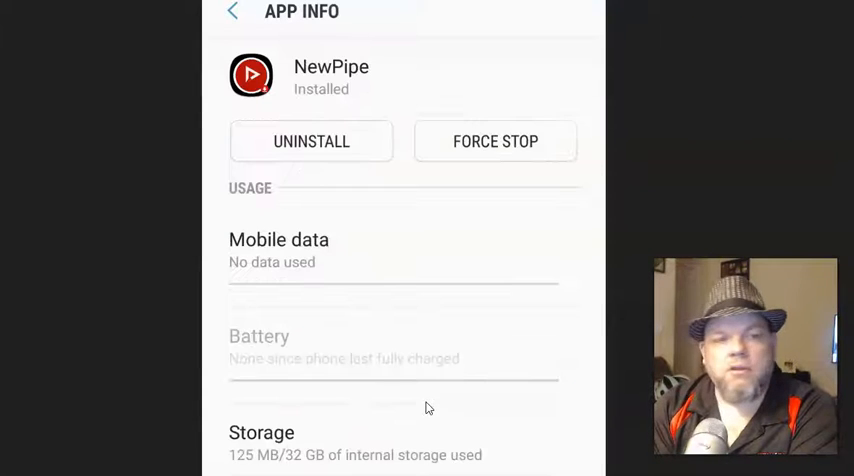
mouse_move(354, 421)
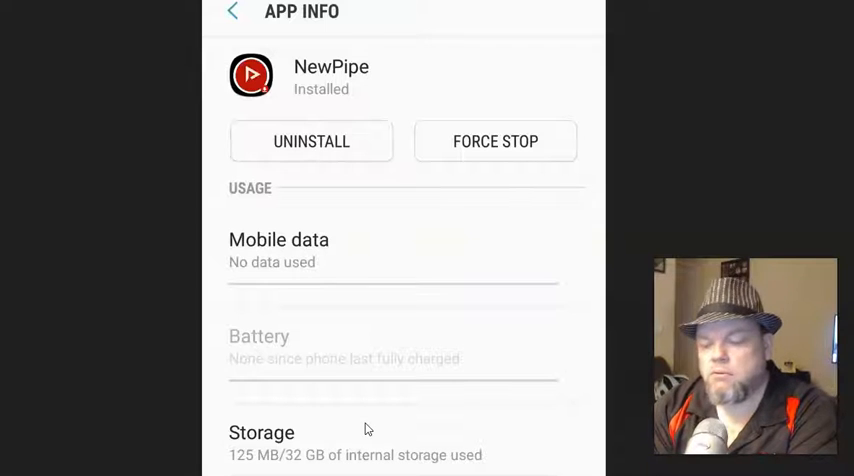
click(261, 432)
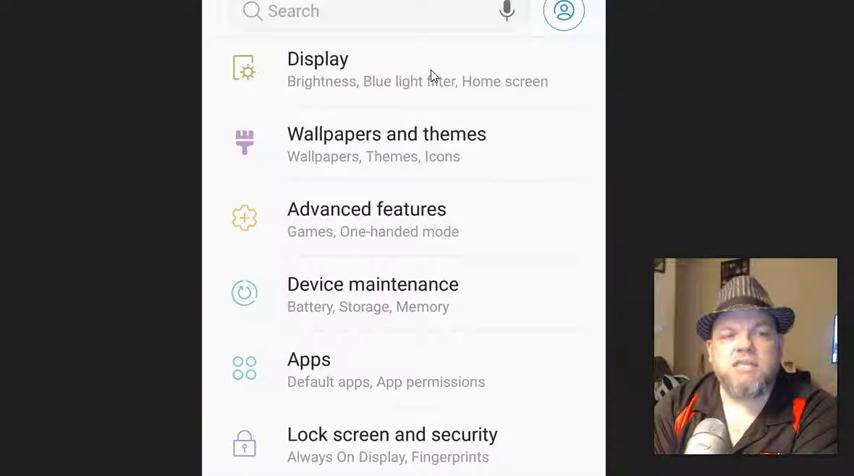
mouse_move(419, 360)
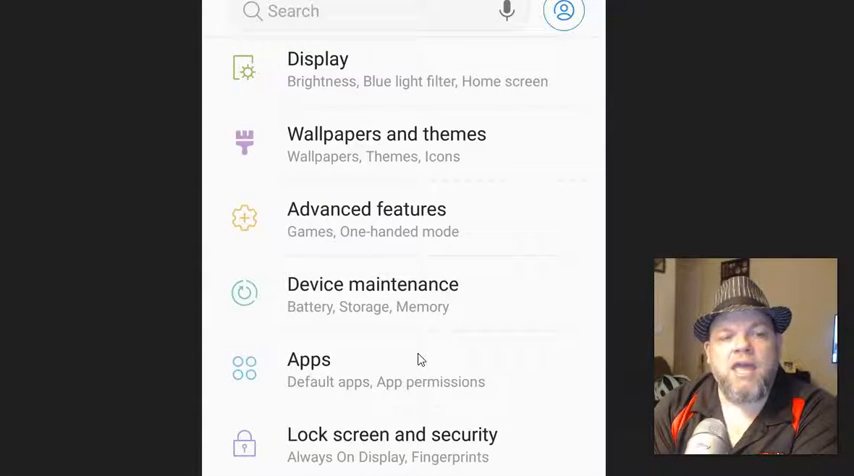
- Reopen NewPipe's App info screen via Apps in the Settings list
click(309, 360)
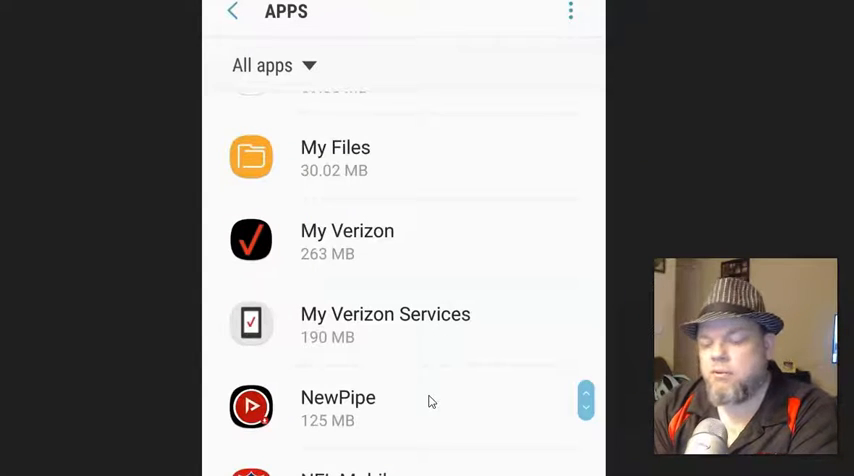
click(338, 407)
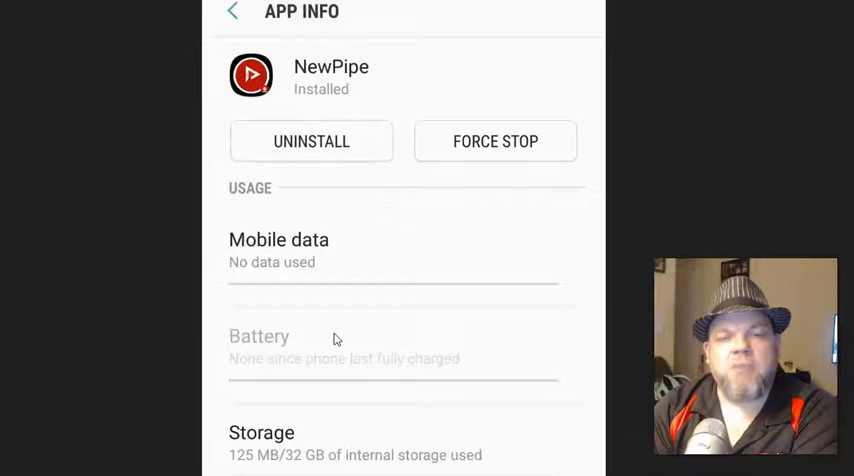
mouse_move(413, 350)
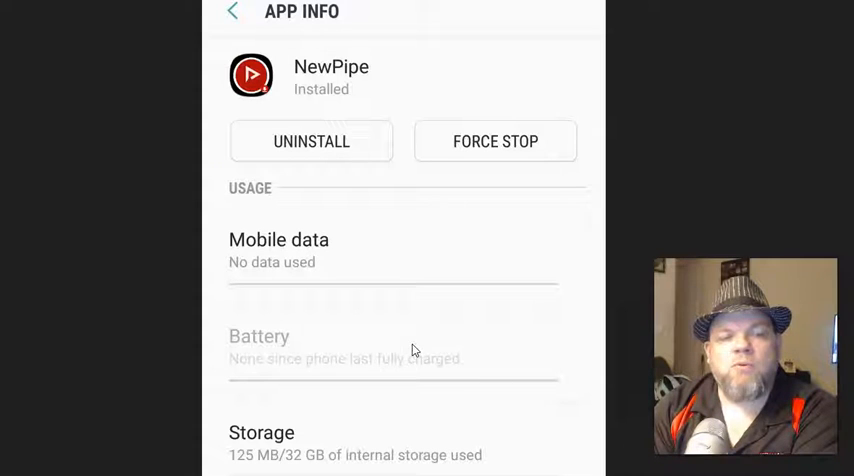
mouse_move(448, 343)
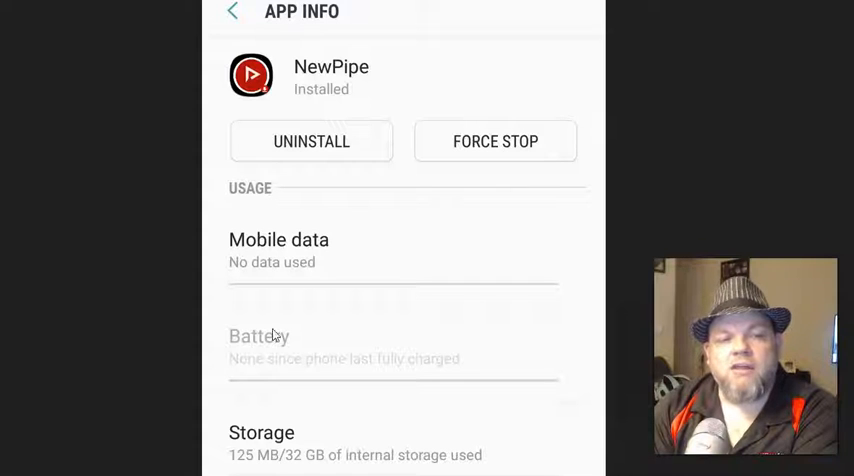
mouse_move(435, 342)
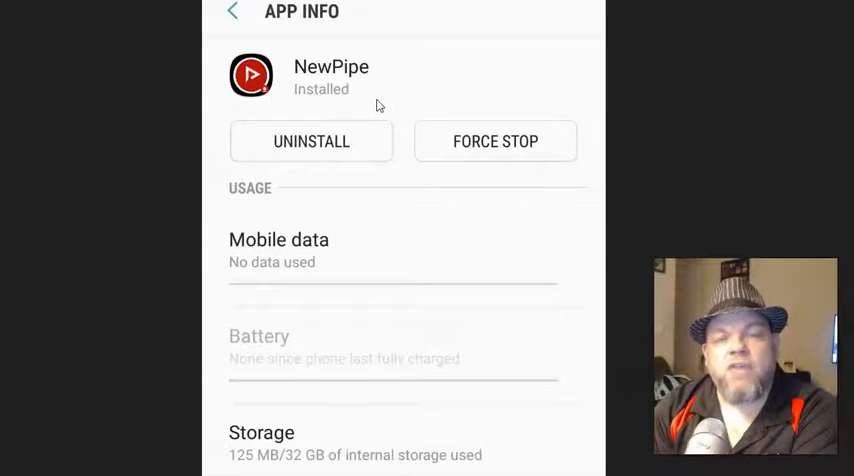
mouse_move(391, 110)
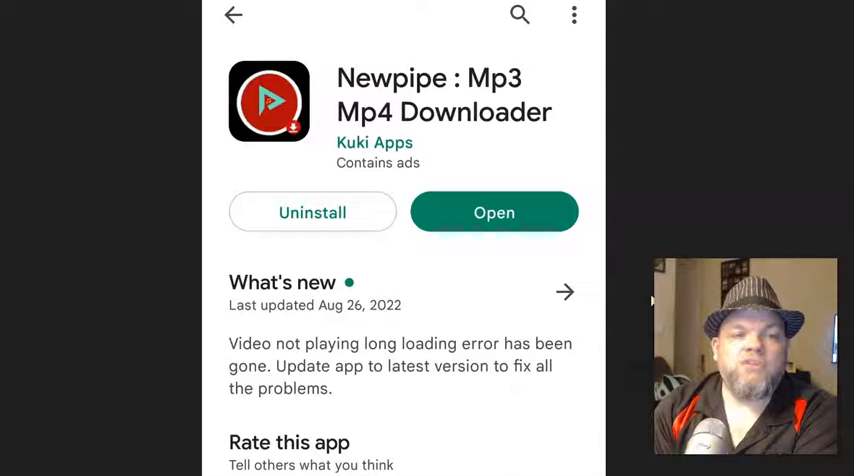
mouse_move(474, 26)
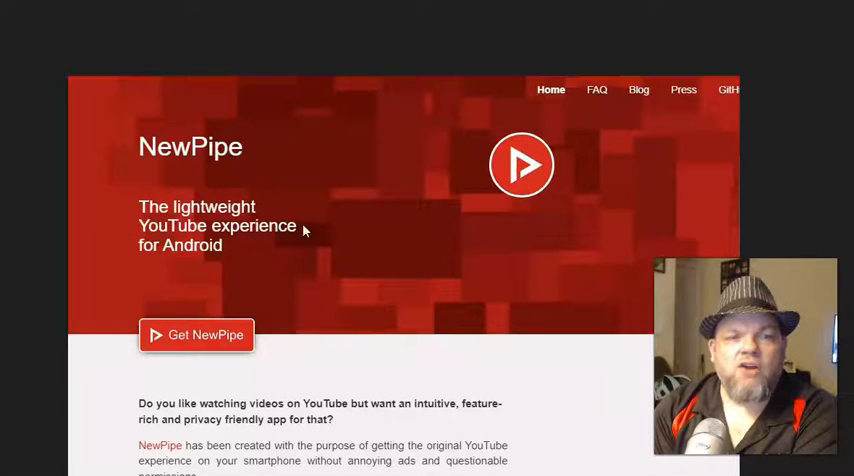
mouse_move(422, 277)
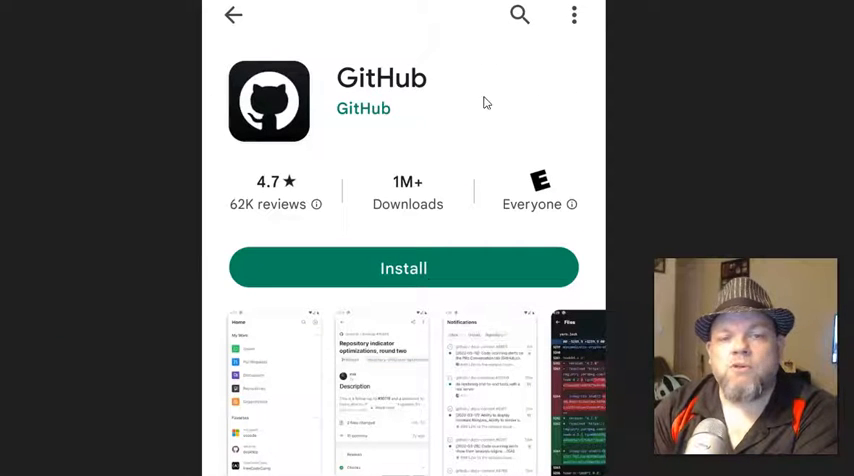
mouse_move(495, 81)
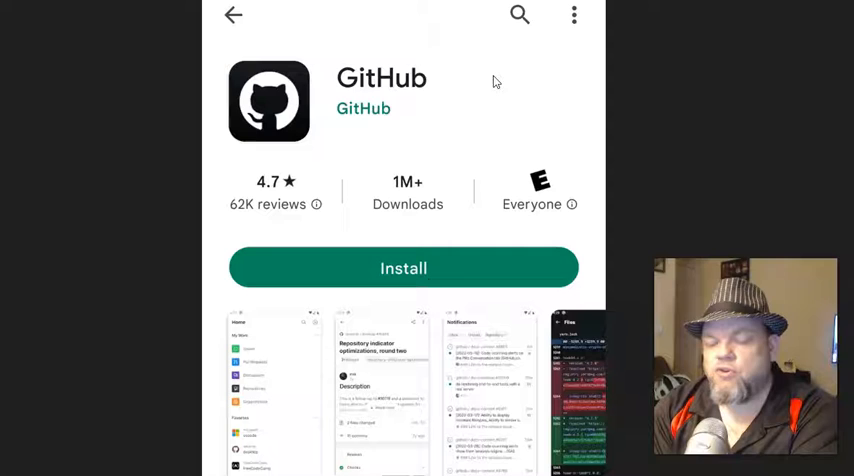